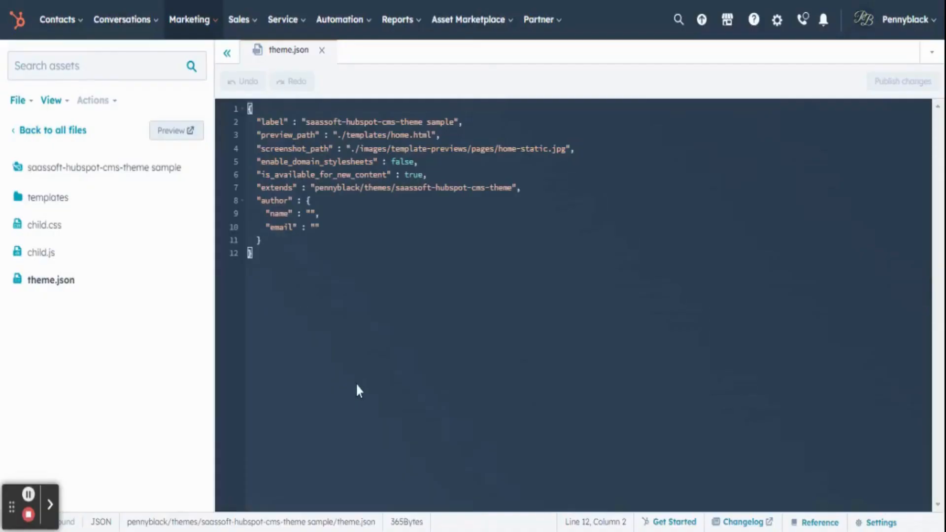
- Navigate from the Marketing menu to the Website pages list
left_click(190, 20)
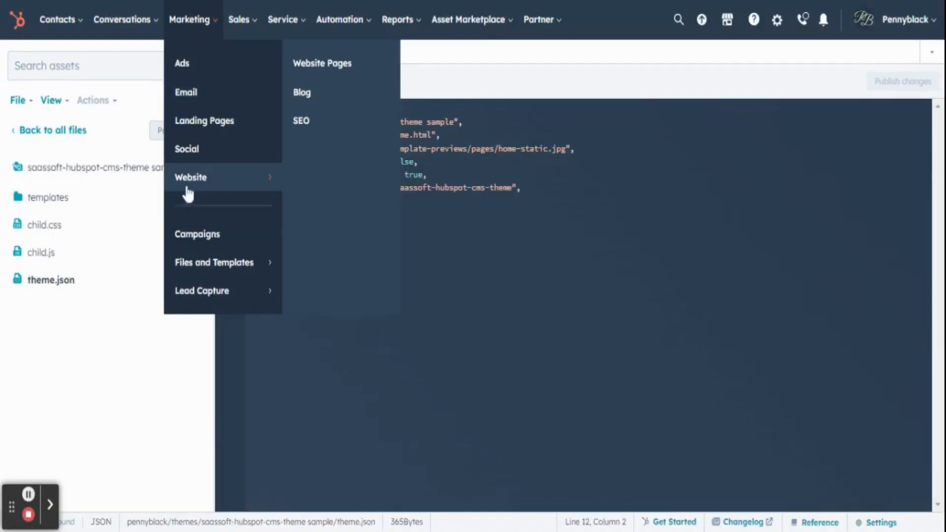
mouse_move(322, 63)
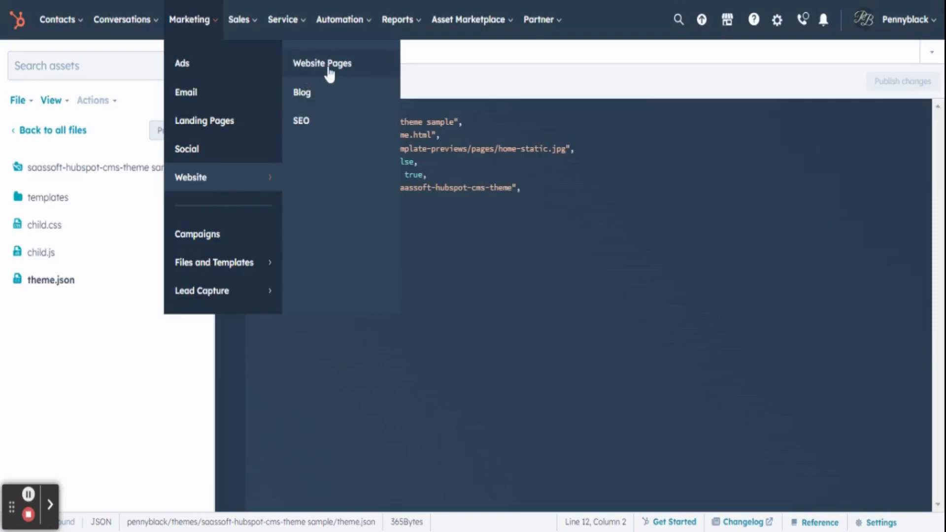
left_click(358, 79)
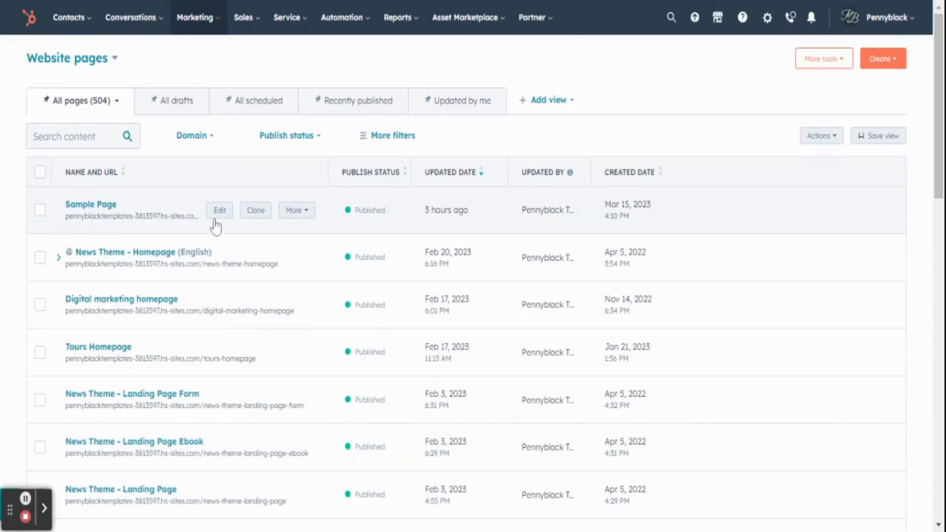
- Edit Sample Page and show its theme panel (saassoft-hubspot-cms-theme)
left_click(219, 210)
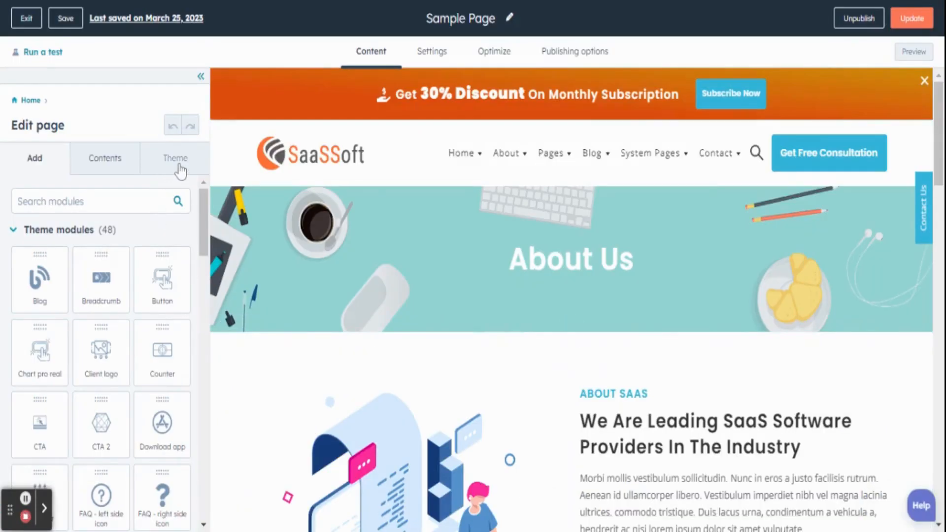
left_click(176, 157)
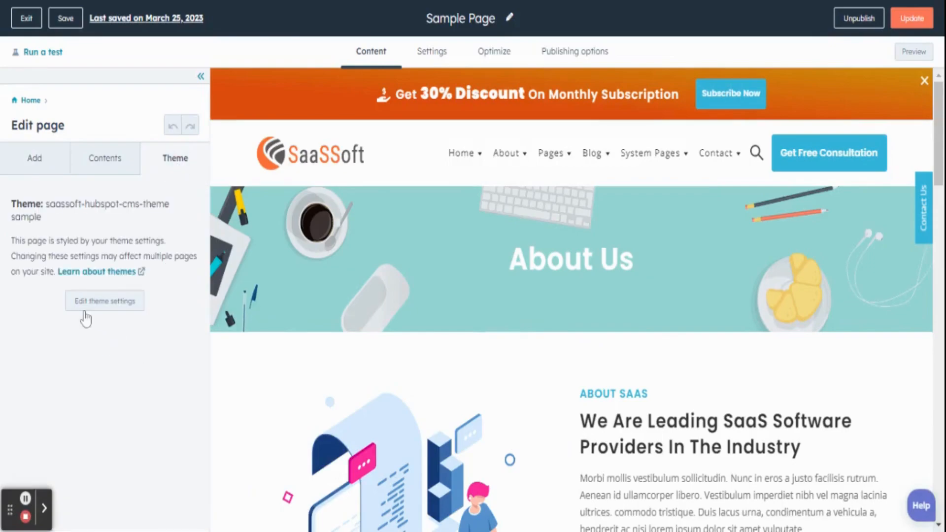
mouse_move(132, 311)
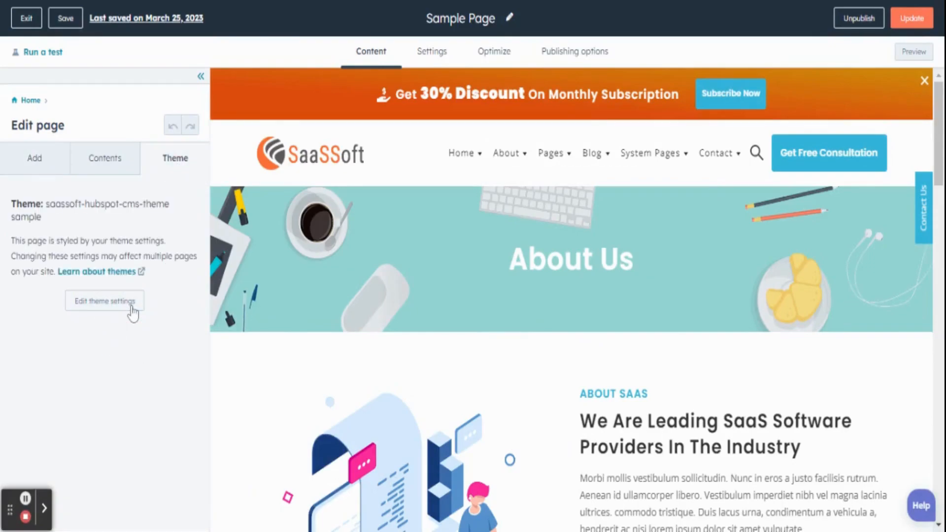
- In theme settings, set the Global fonts primary font to Impact
left_click(104, 301)
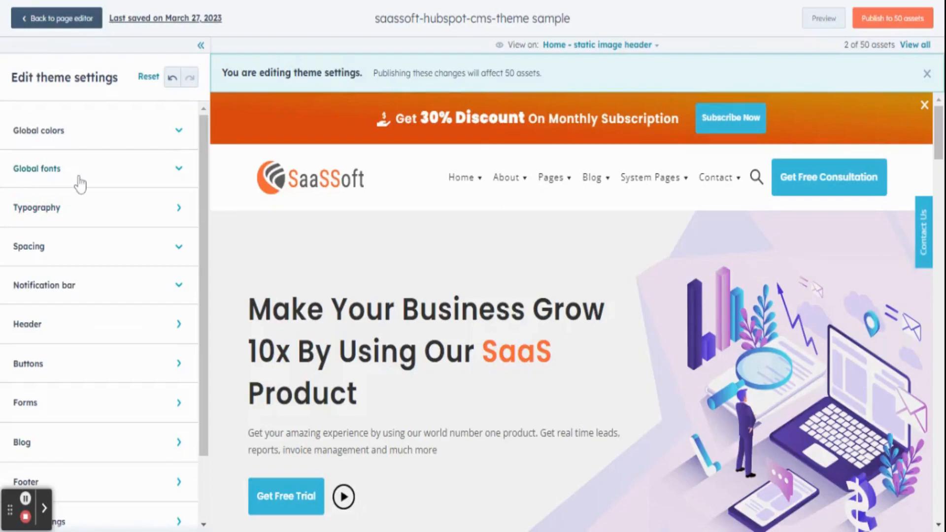
left_click(179, 169)
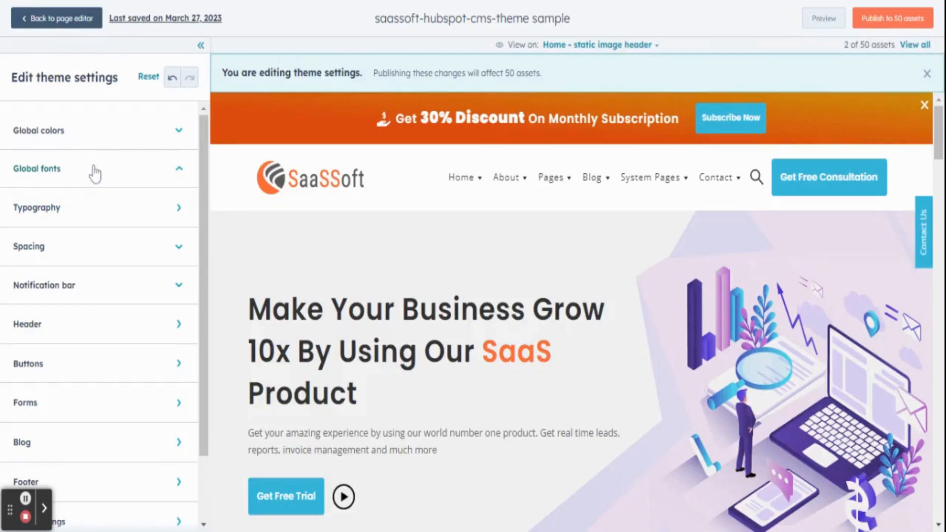
left_click(36, 169)
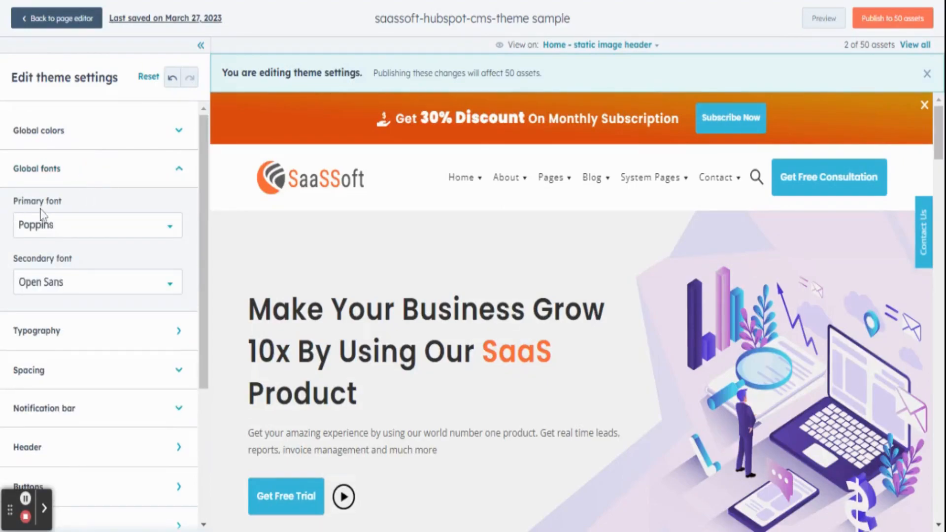
left_click(97, 225)
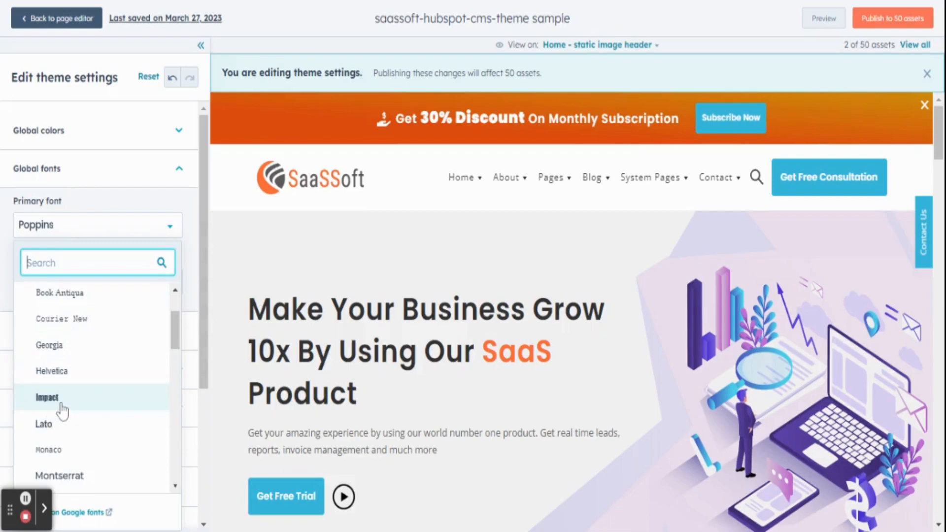
left_click(48, 397)
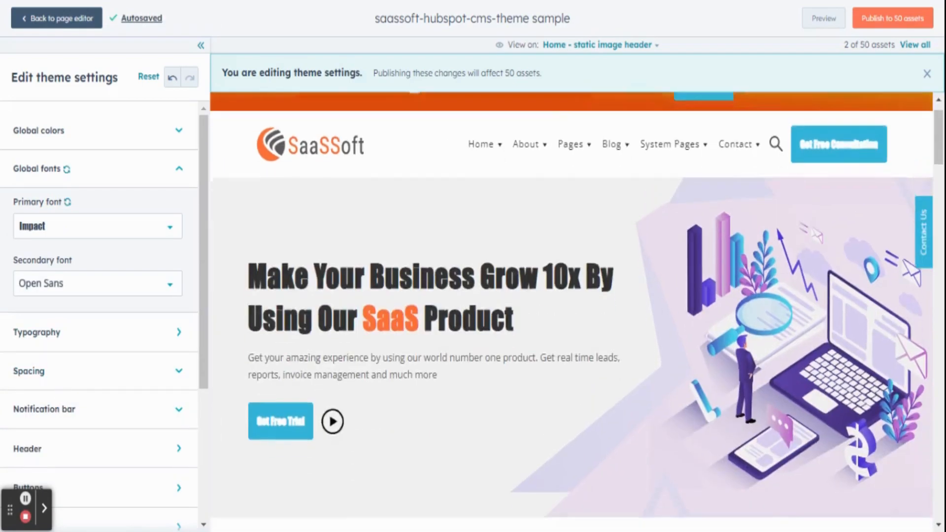
scroll("down", 3)
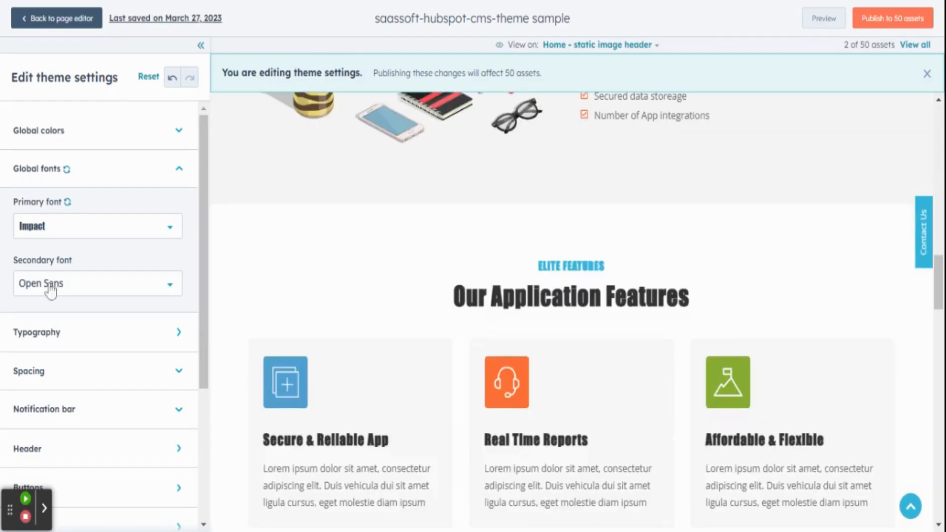
mouse_move(66, 272)
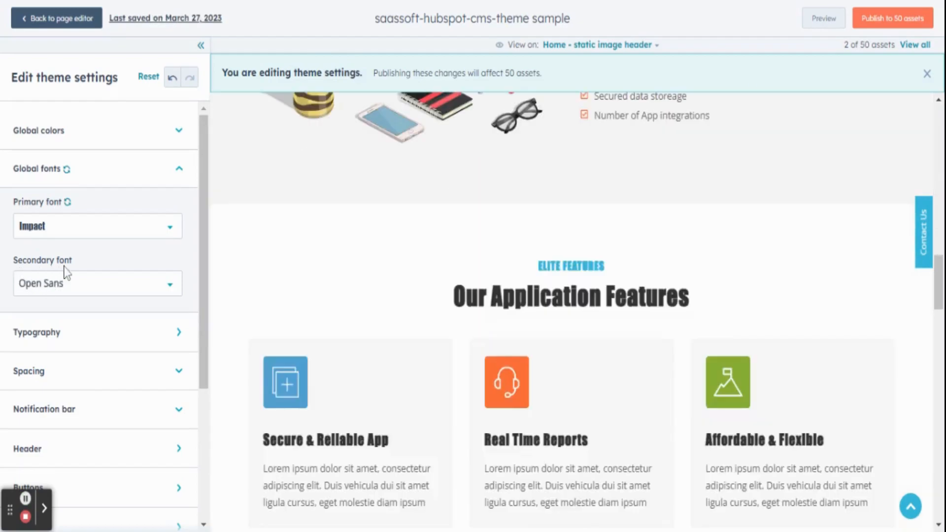
- Set the Global fonts secondary font to Courier New
left_click(97, 284)
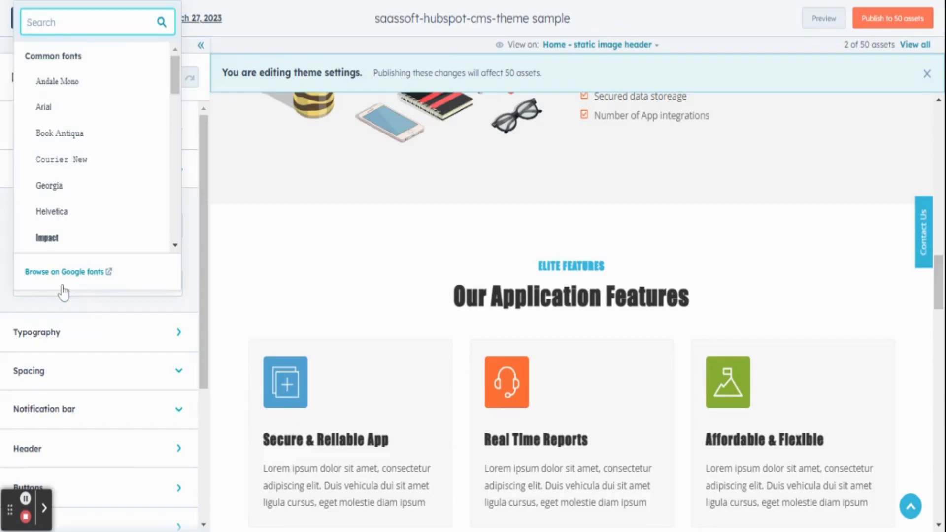
mouse_move(99, 172)
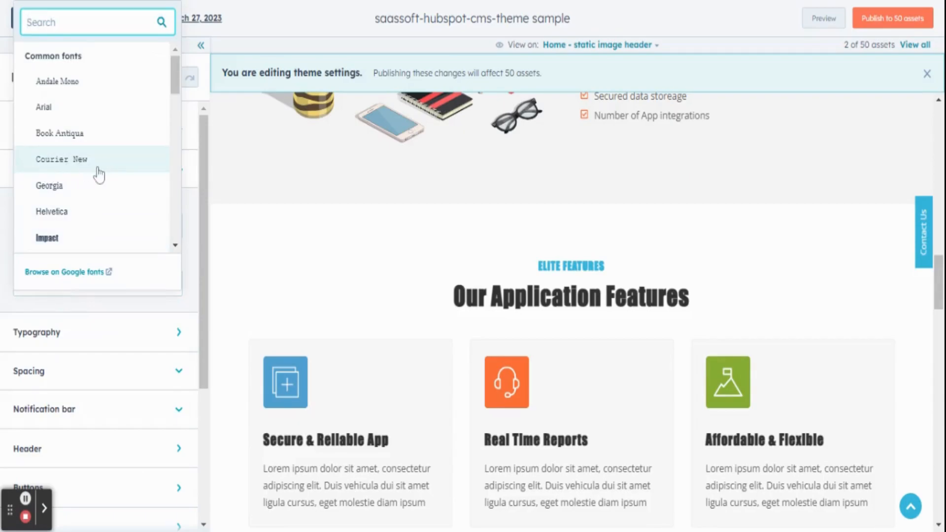
left_click(61, 159)
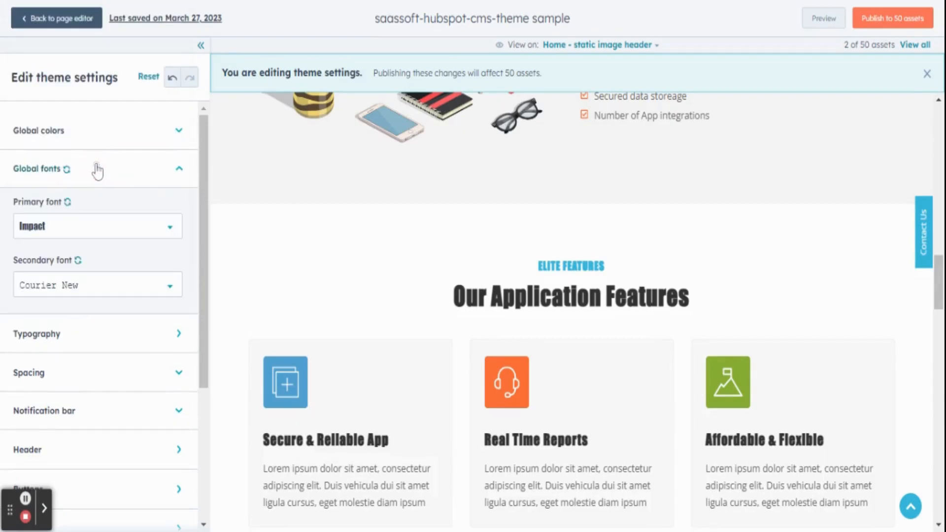
scroll("up", 3)
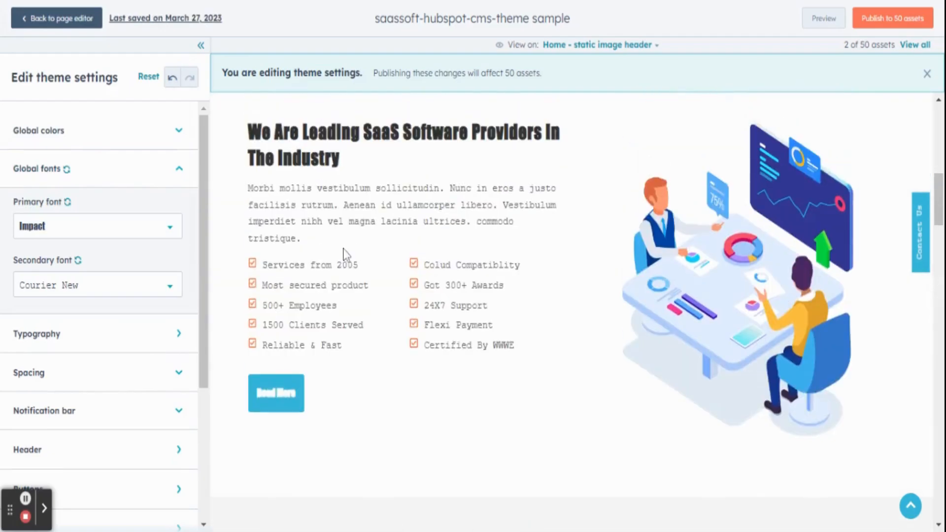
scroll("down", 3)
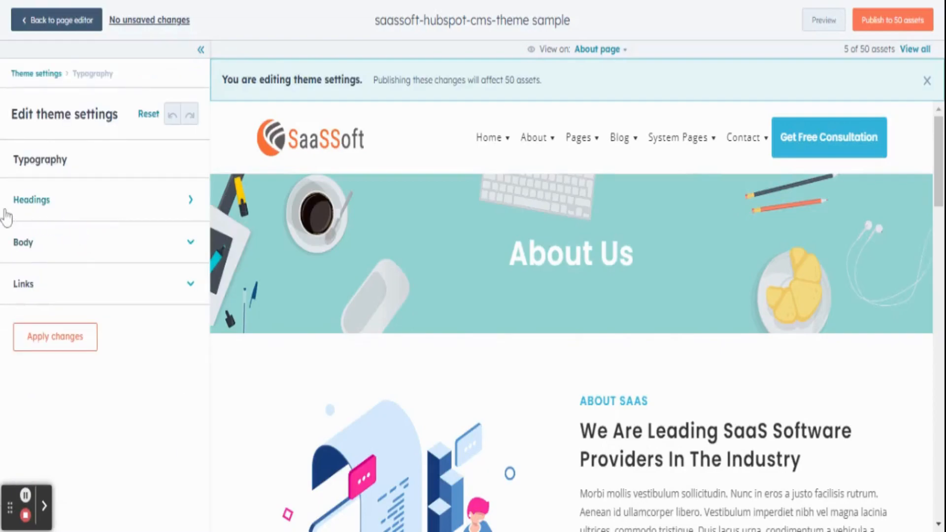
mouse_move(15, 301)
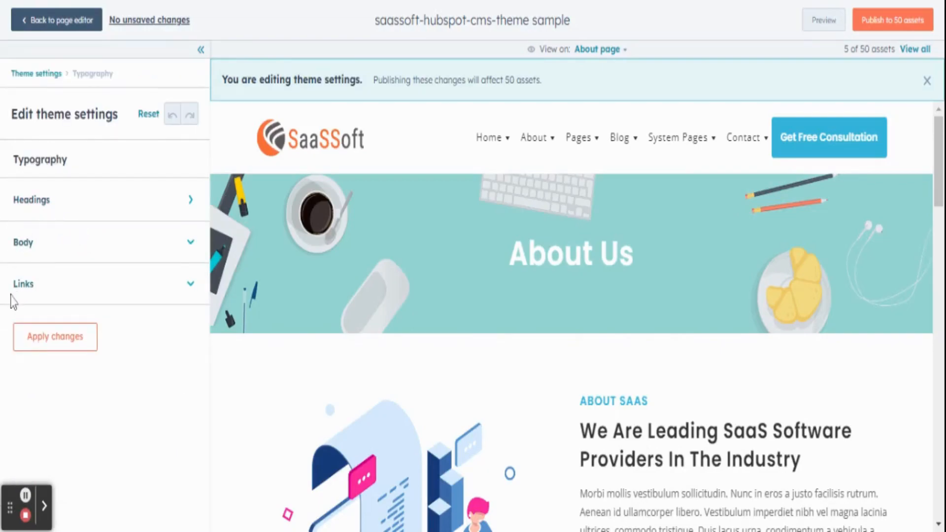
- Review Heading one typography (Impact, 48px, capitalized) and apply the typography changes
left_click(32, 200)
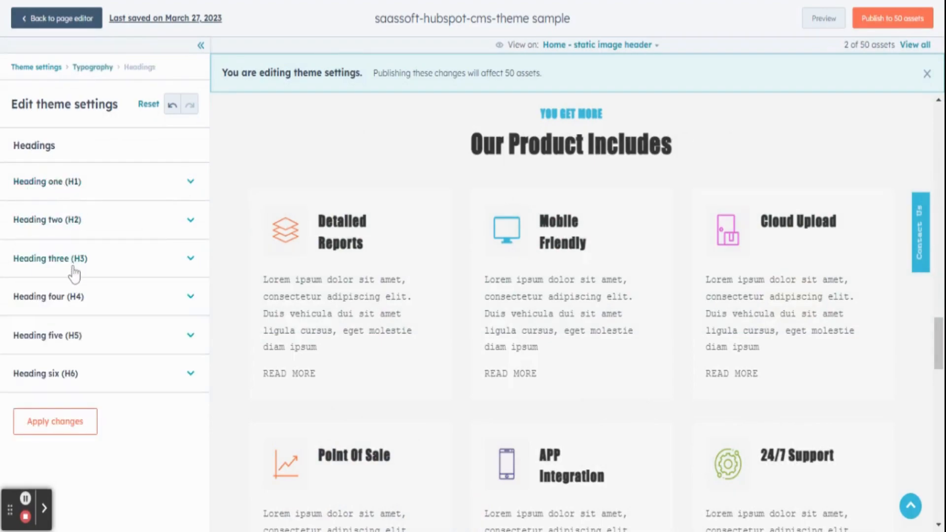
mouse_move(79, 203)
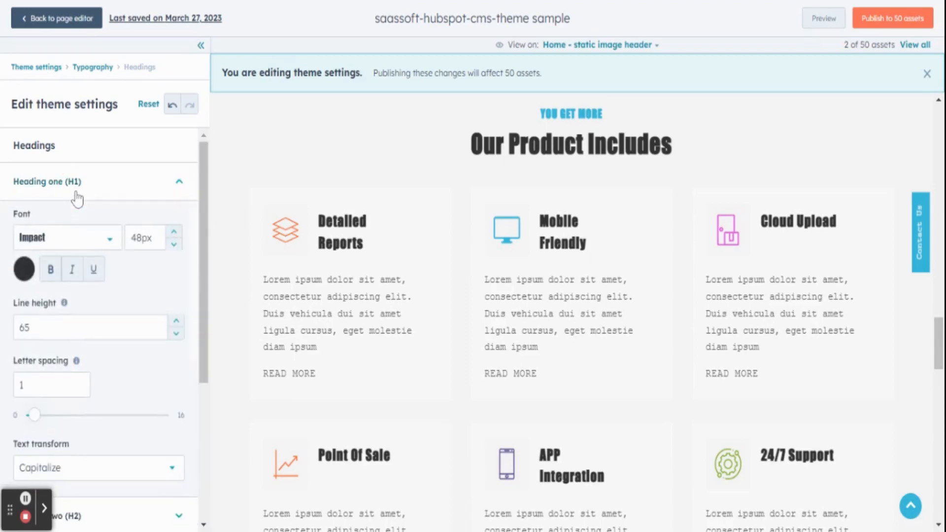
scroll("down", 3)
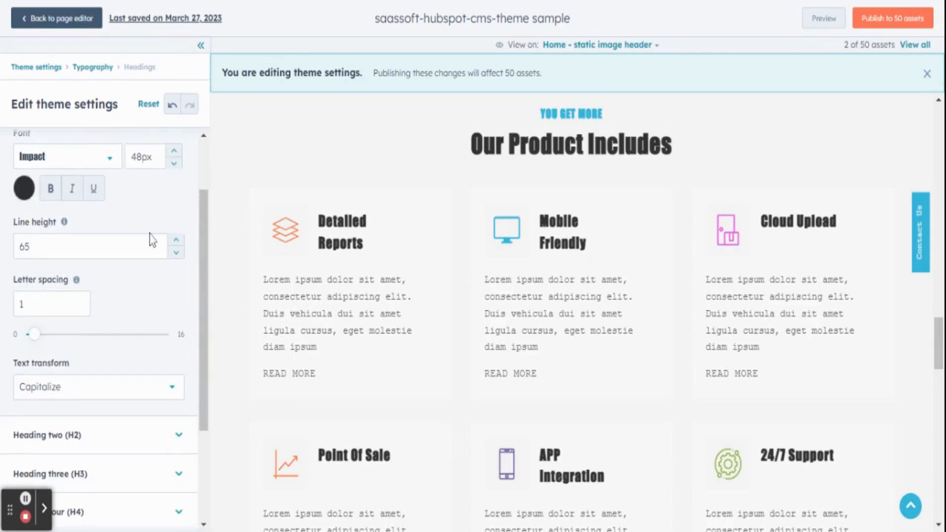
scroll("down", 3)
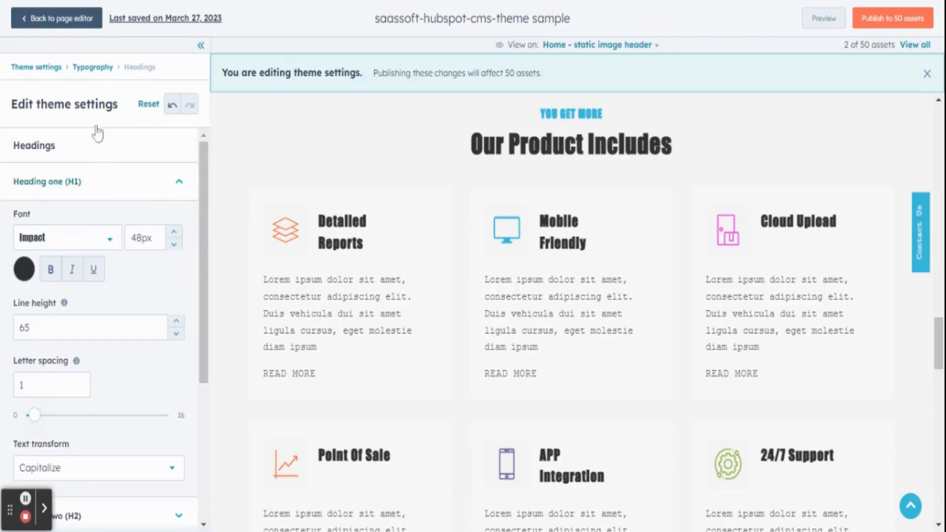
left_click(54, 308)
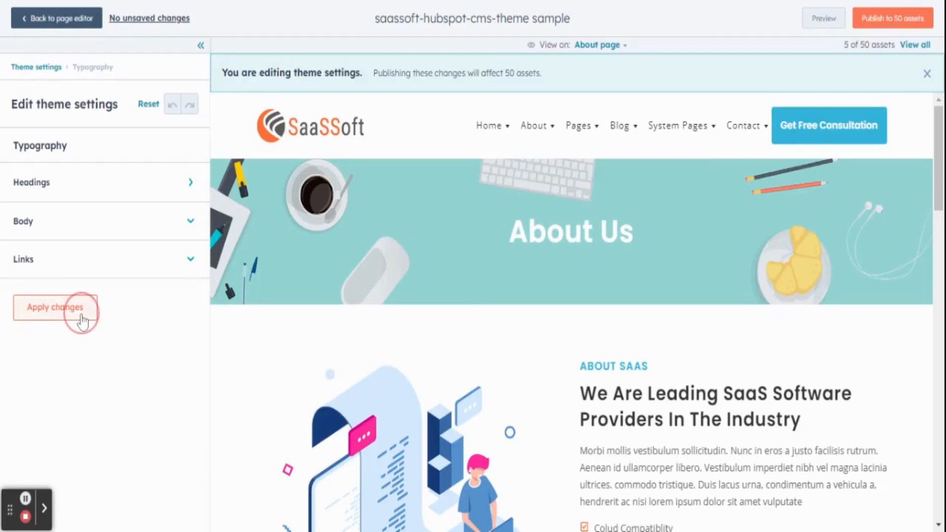
left_click(54, 308)
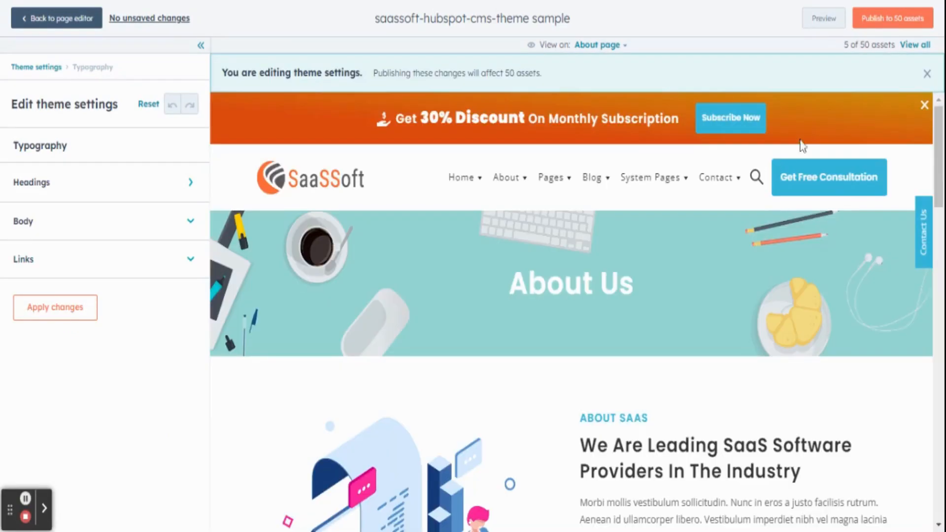